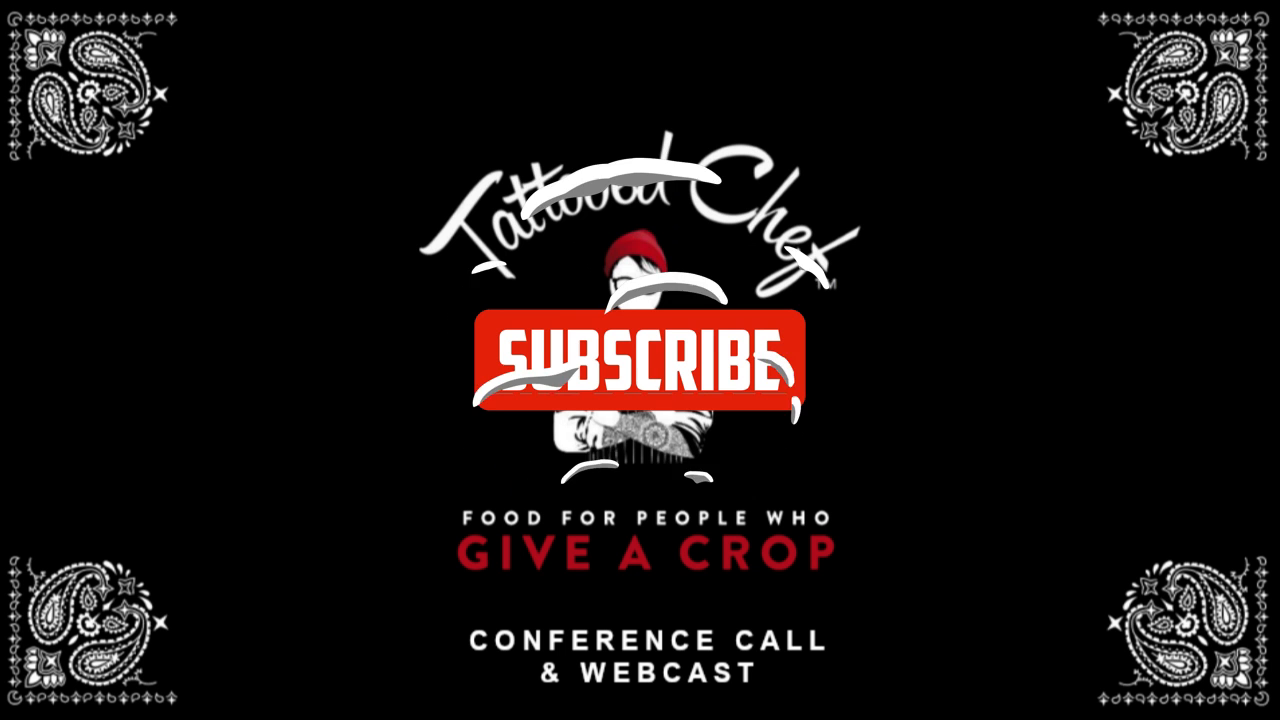
- Let the subscribe overlay play on the Tattooed Chef title card until it shows Subscribed with a thumbs-up
click(640, 360)
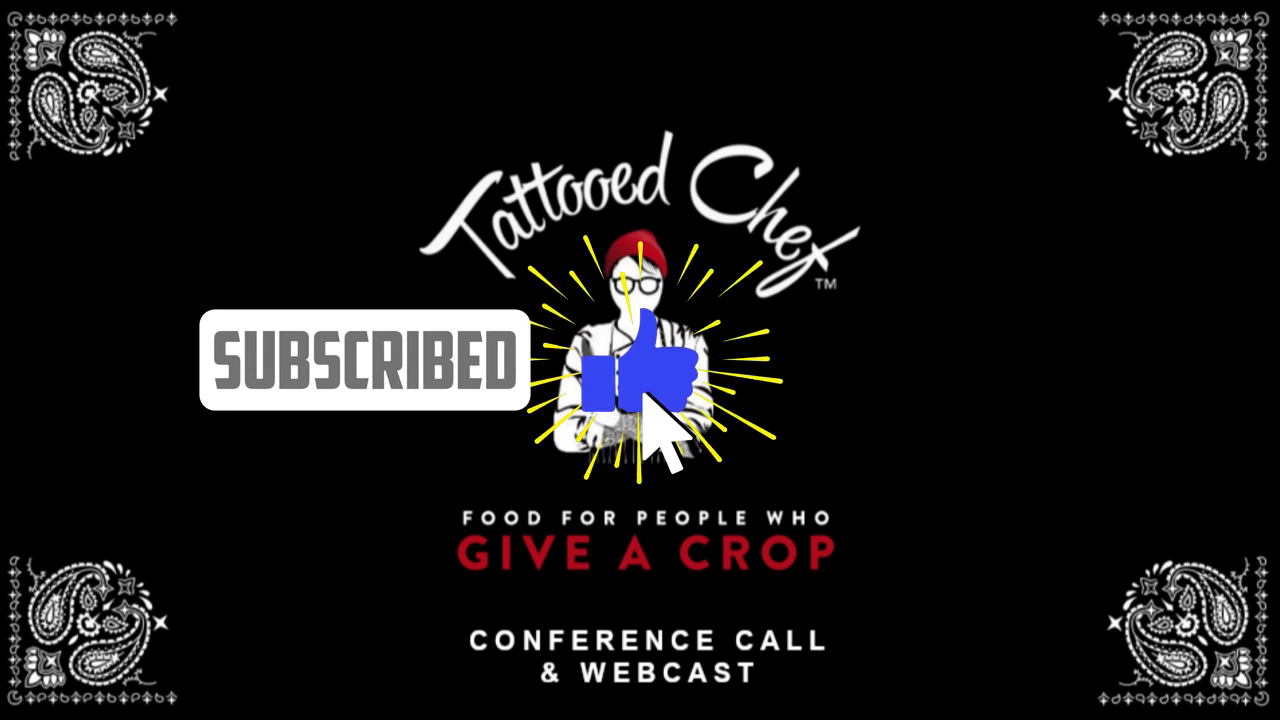